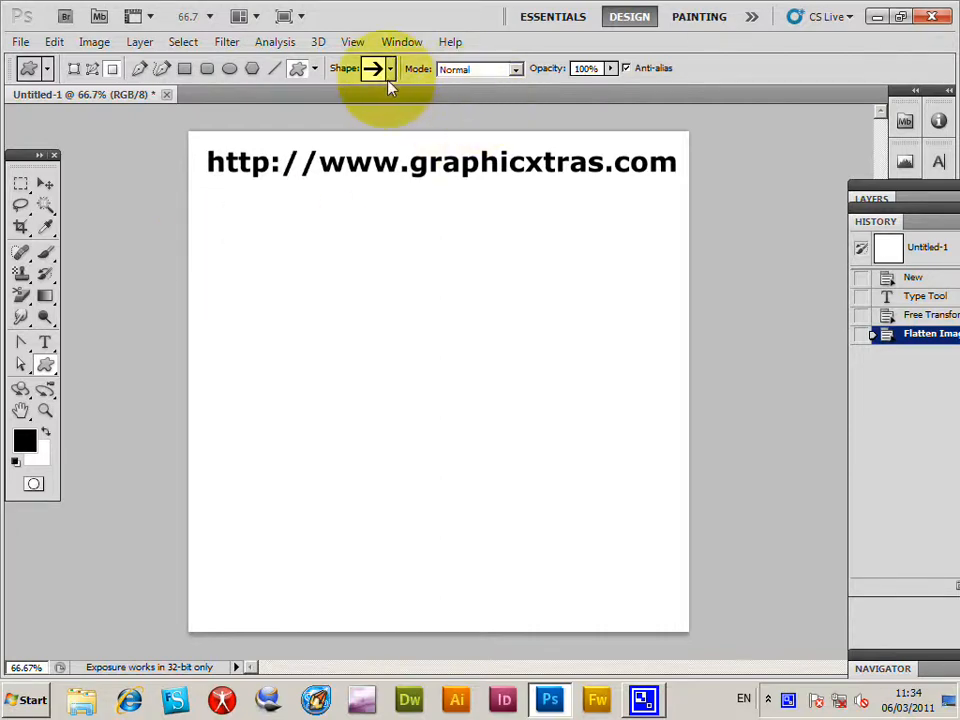
mouse_move(374, 68)
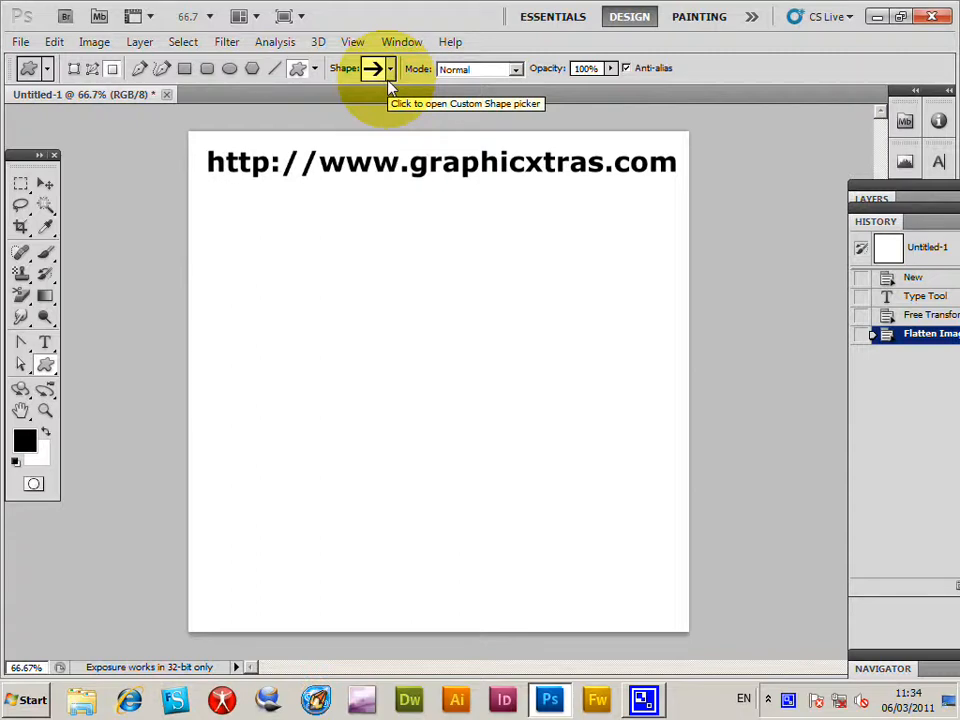
Browse the built-in custom shapes by scrolling through the Custom Shape picker.
click(388, 68)
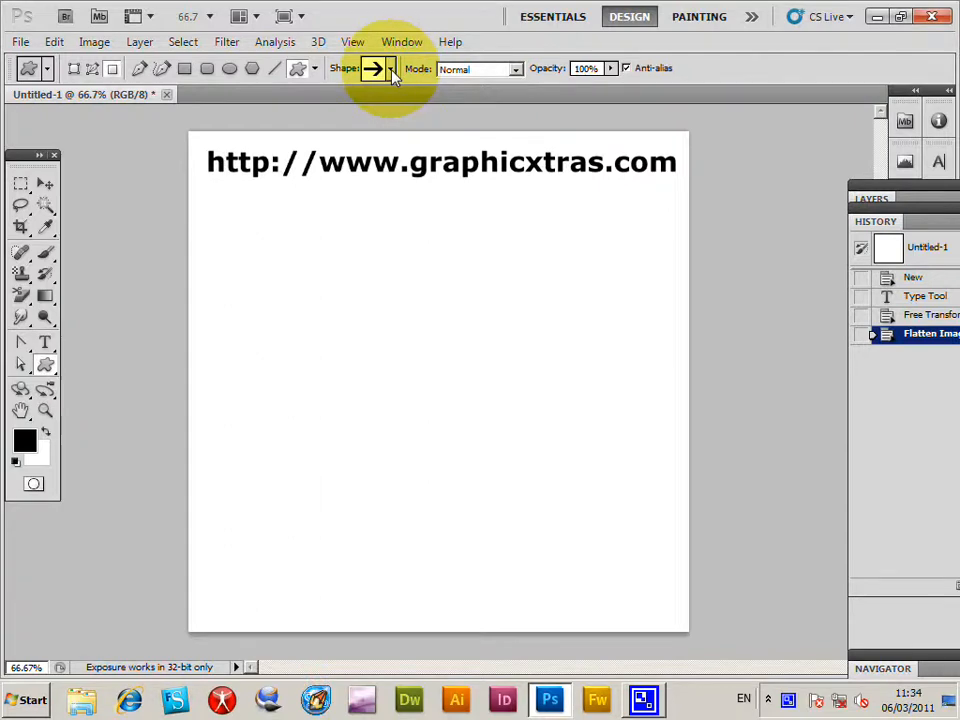
click(390, 68)
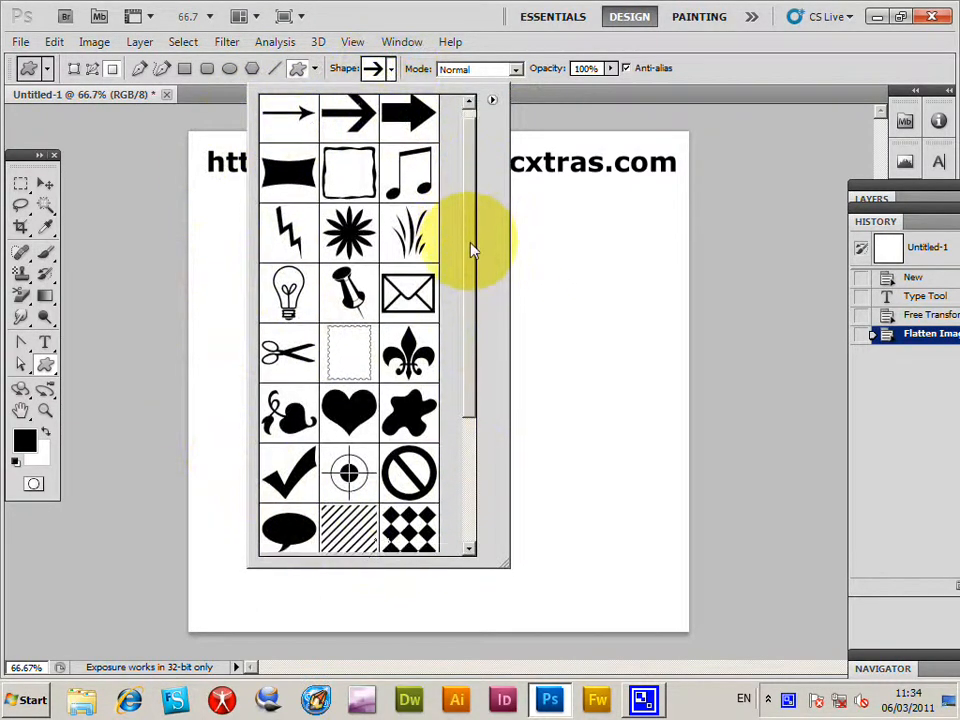
scroll(down, 3)
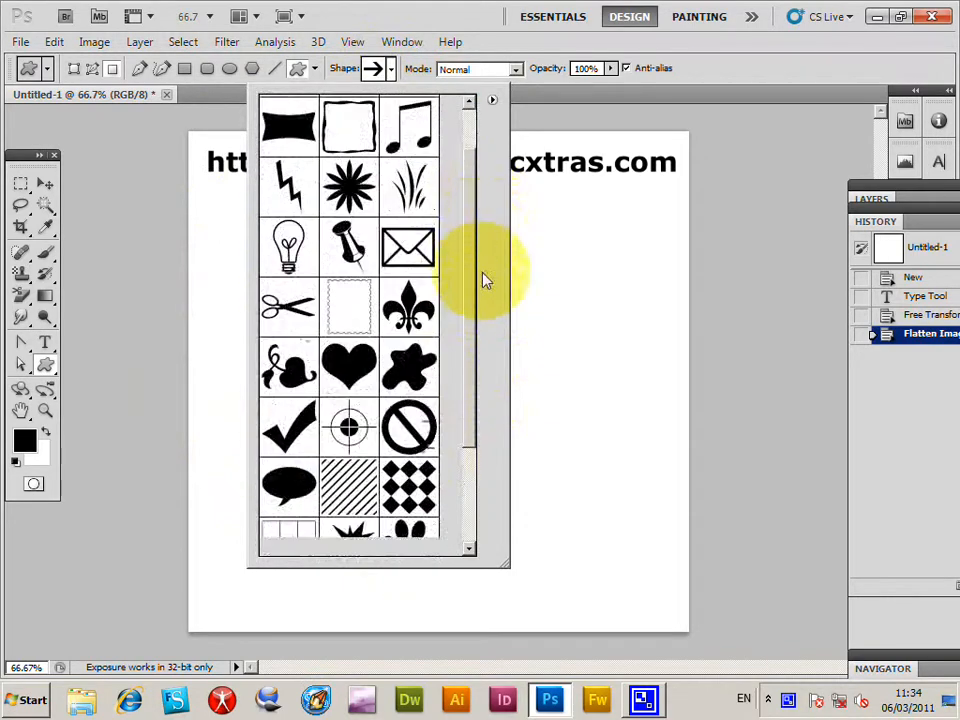
scroll(down, 3)
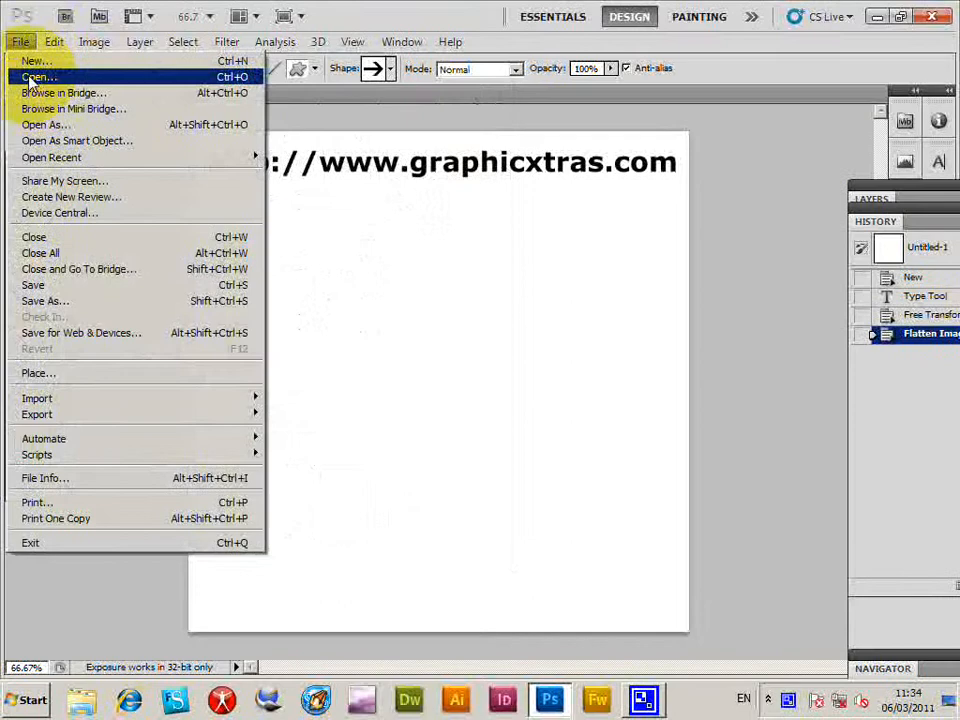
Load Custom_shapes_sampler.csh from the Samplers folder into the custom shape set.
click(36, 76)
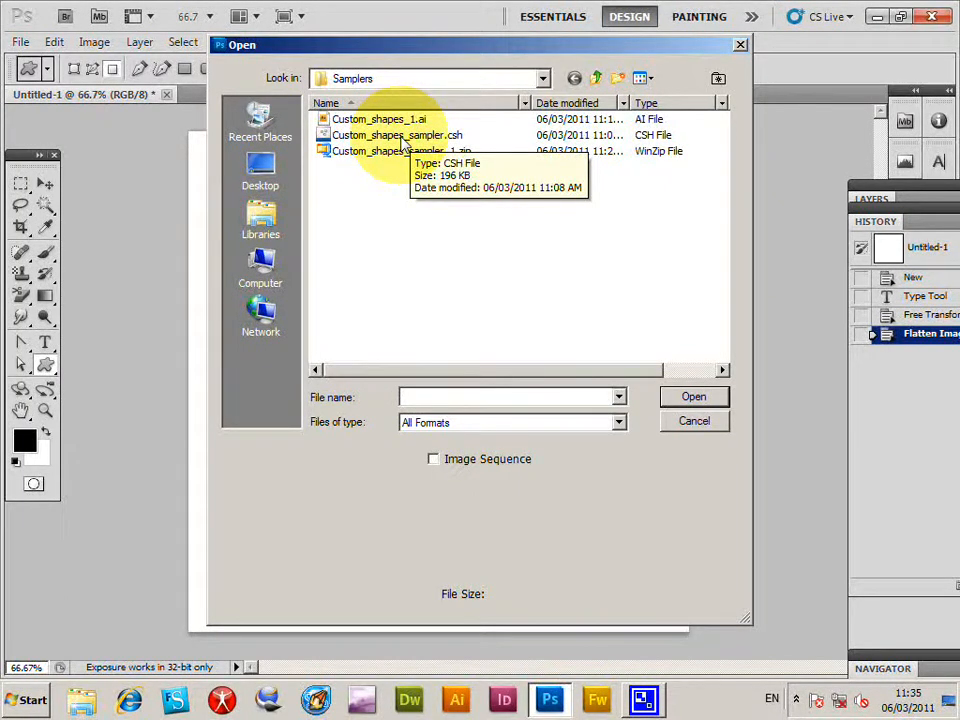
click(398, 136)
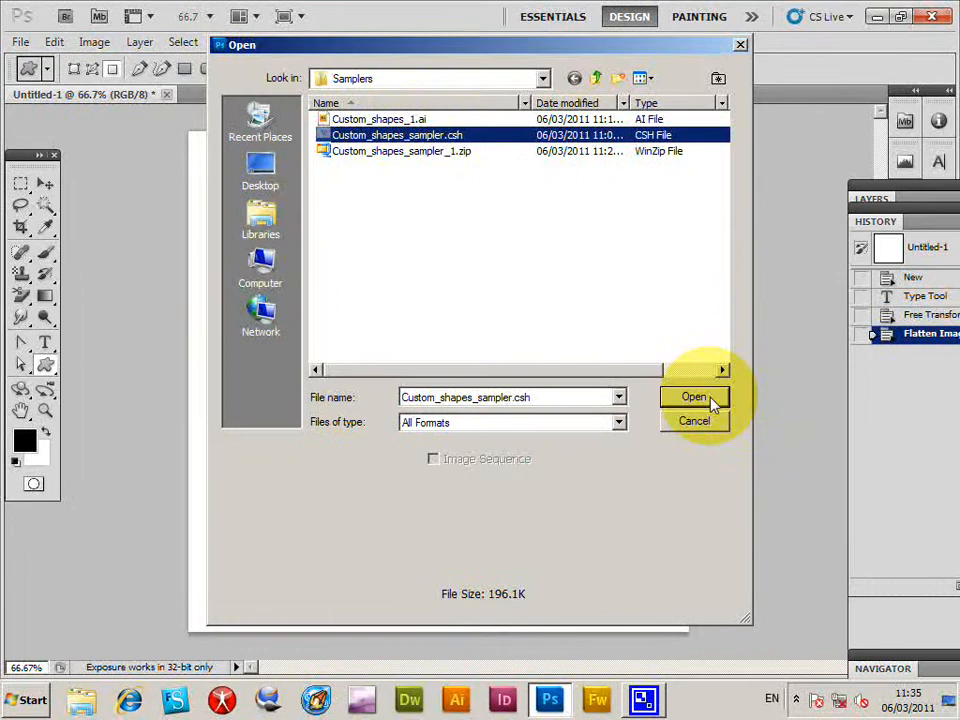
click(694, 396)
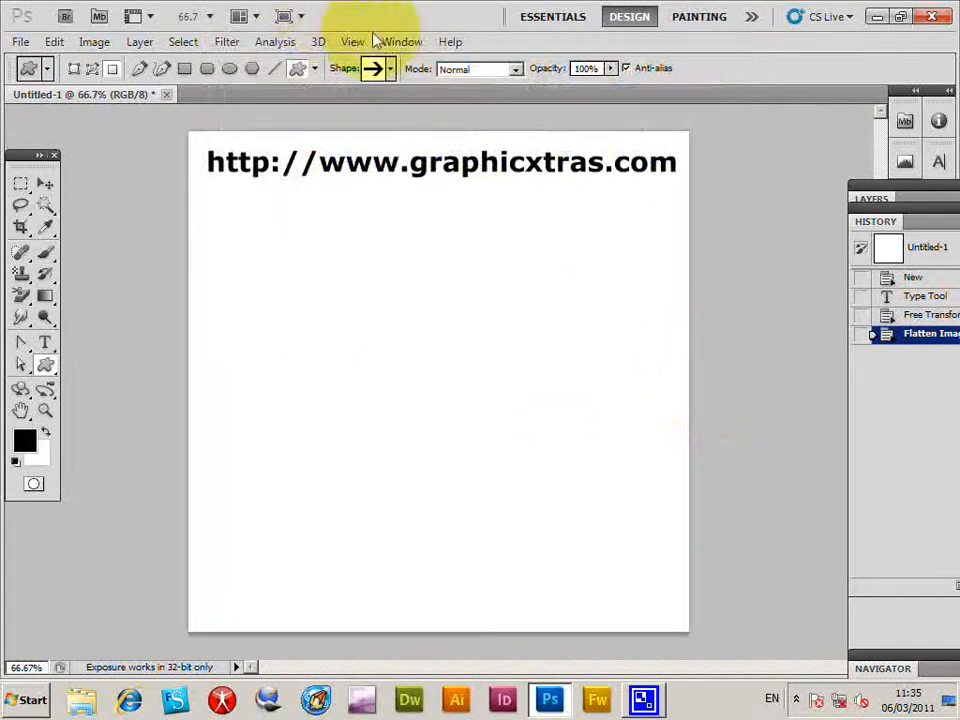
Scroll the Custom Shape picker to view the appended sampler shapes (spider, gears, flowers).
click(390, 68)
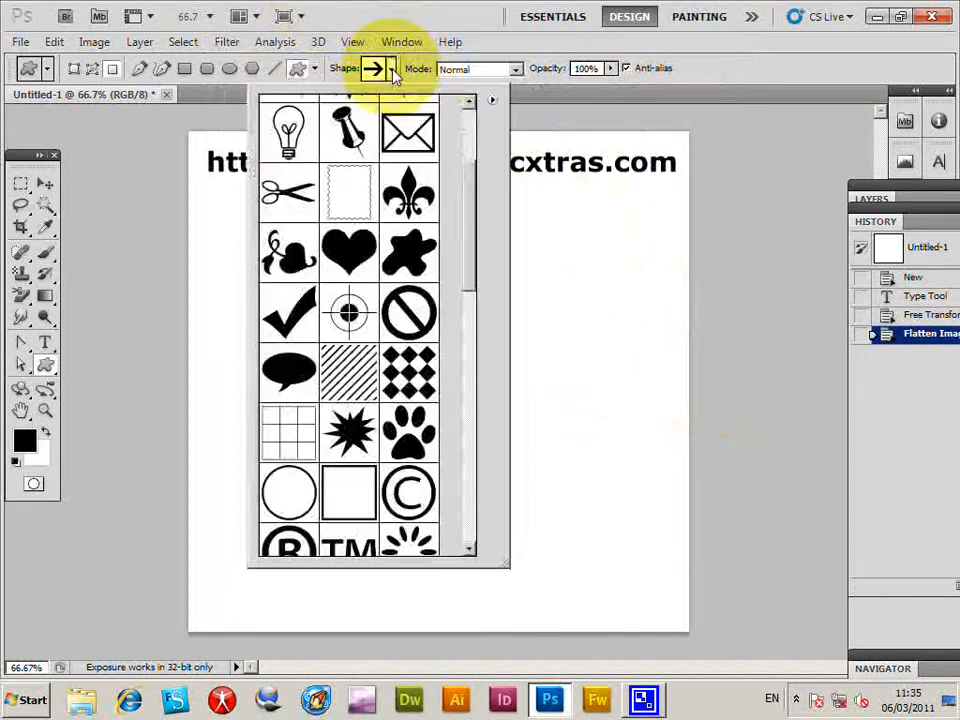
scroll(down, 3)
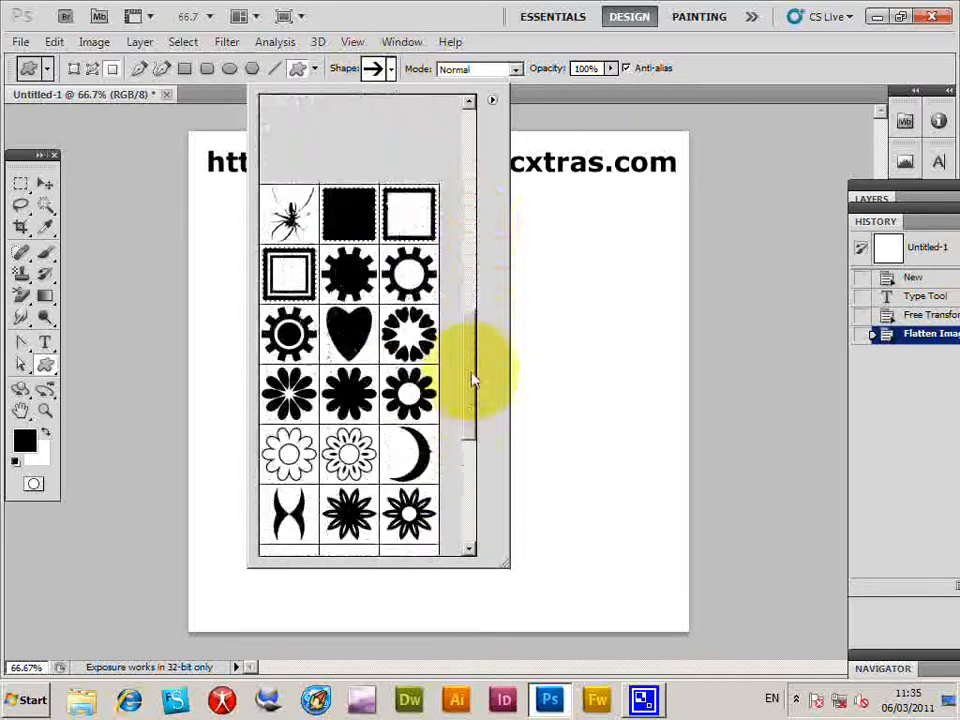
scroll(down, 3)
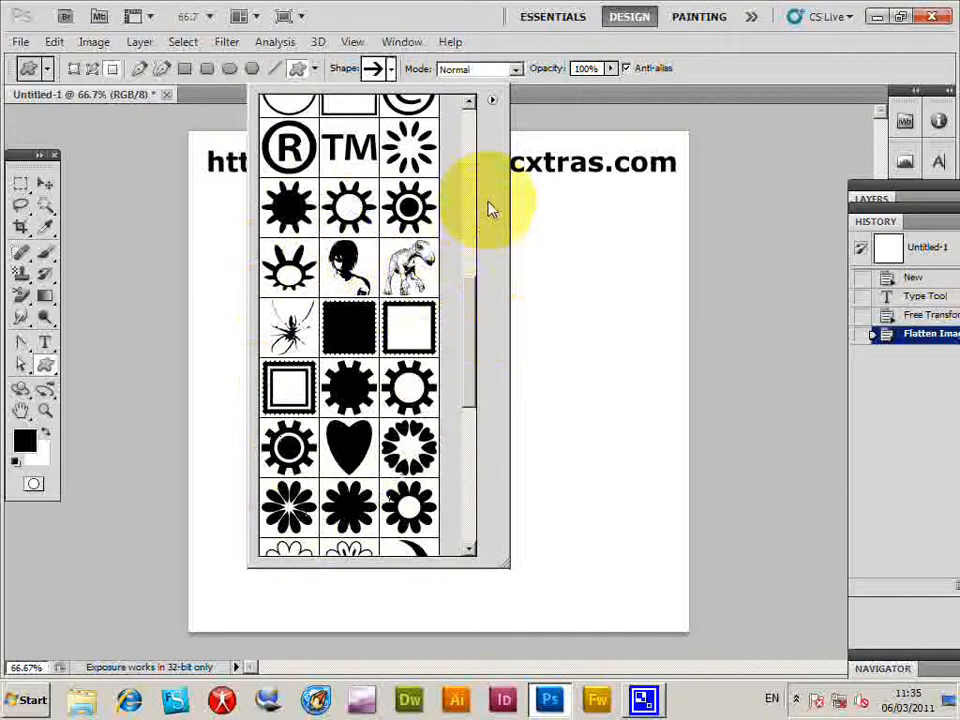
mouse_move(350, 270)
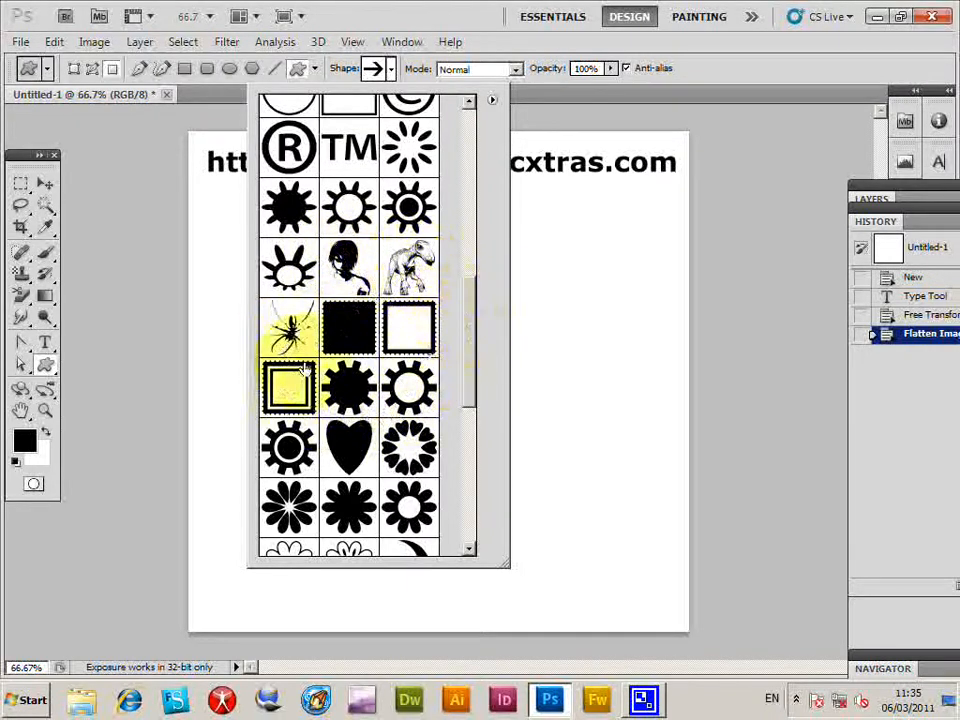
mouse_move(470, 296)
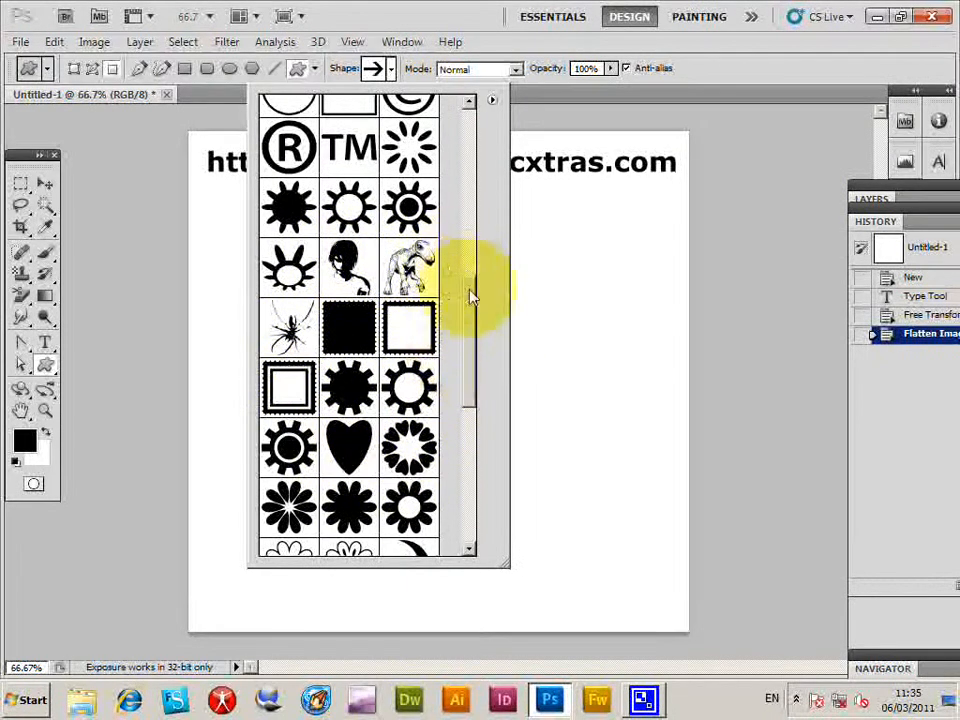
scroll(down, 3)
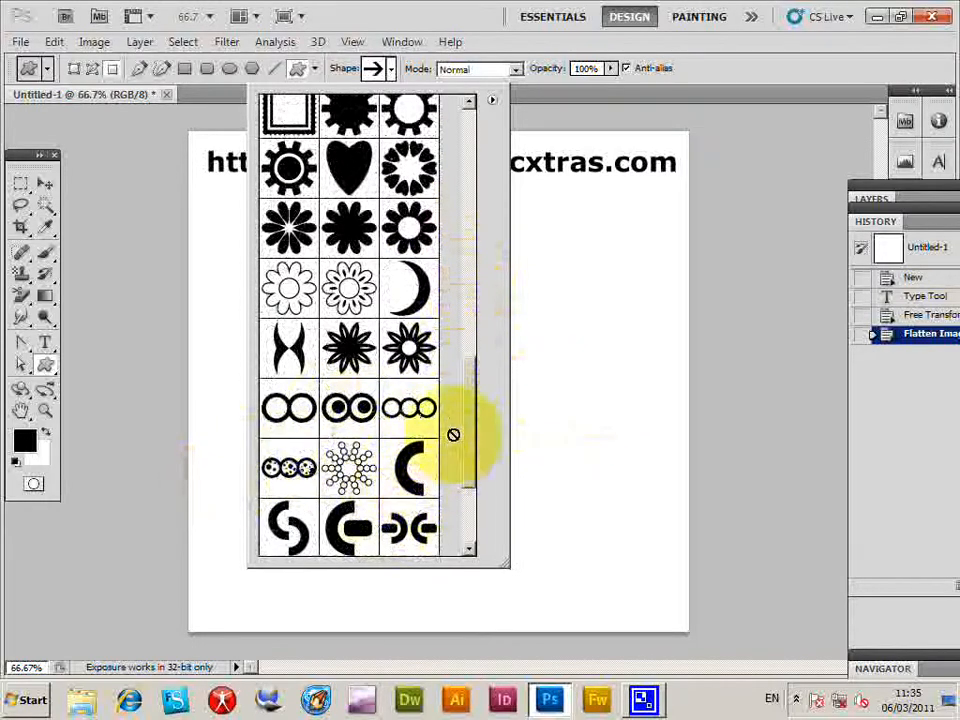
scroll(up, 3)
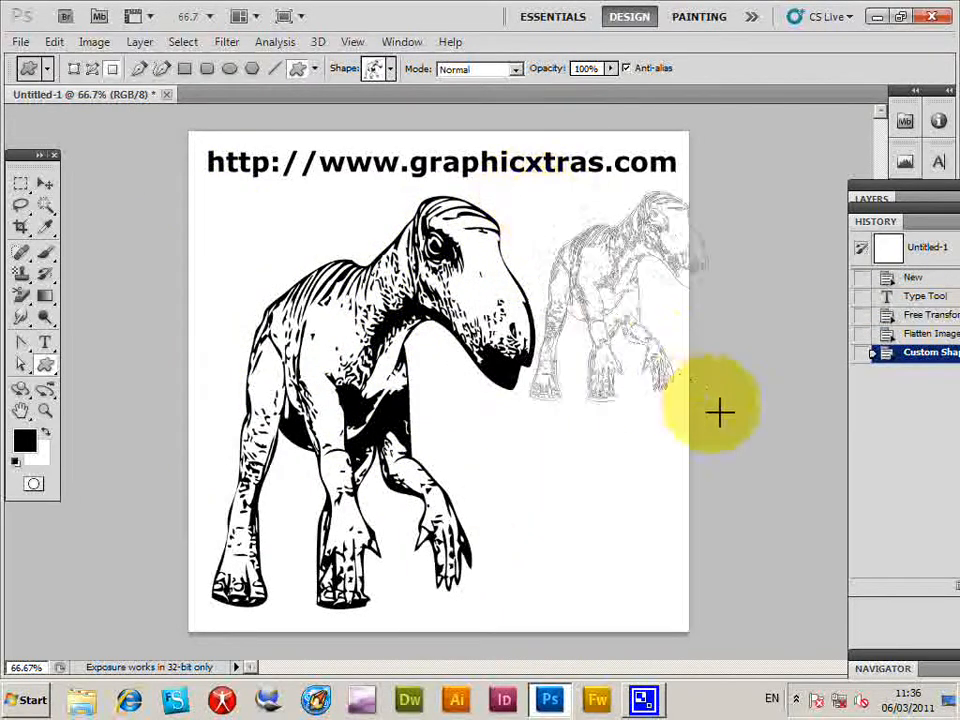
Draw a large black dinosaur shape across the page with the Custom Shape tool.
drag(720, 412, 632, 628)
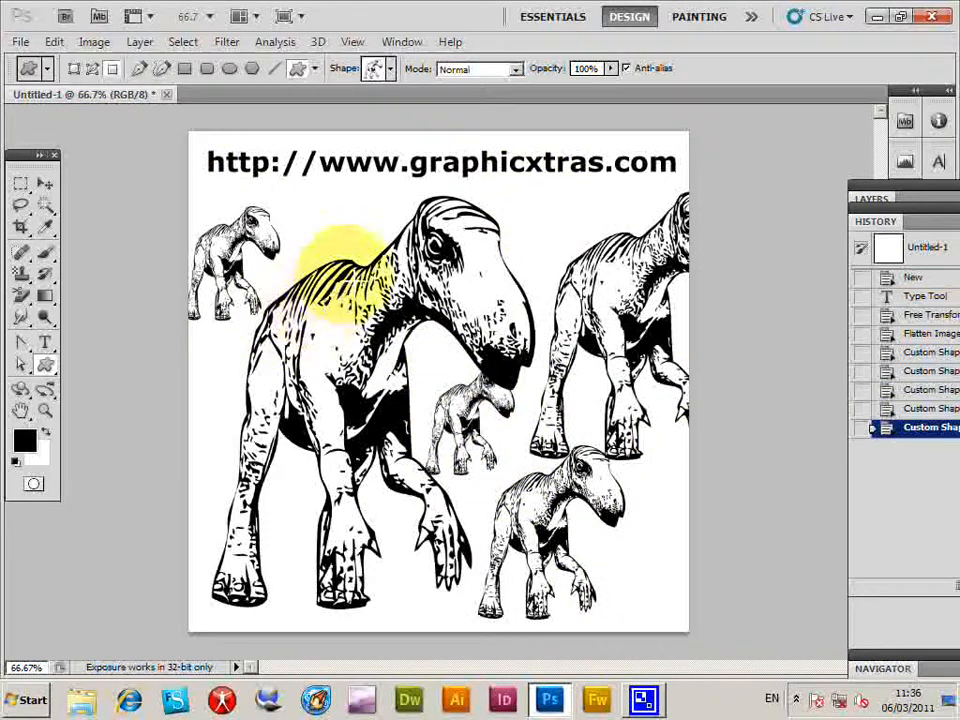
click(924, 296)
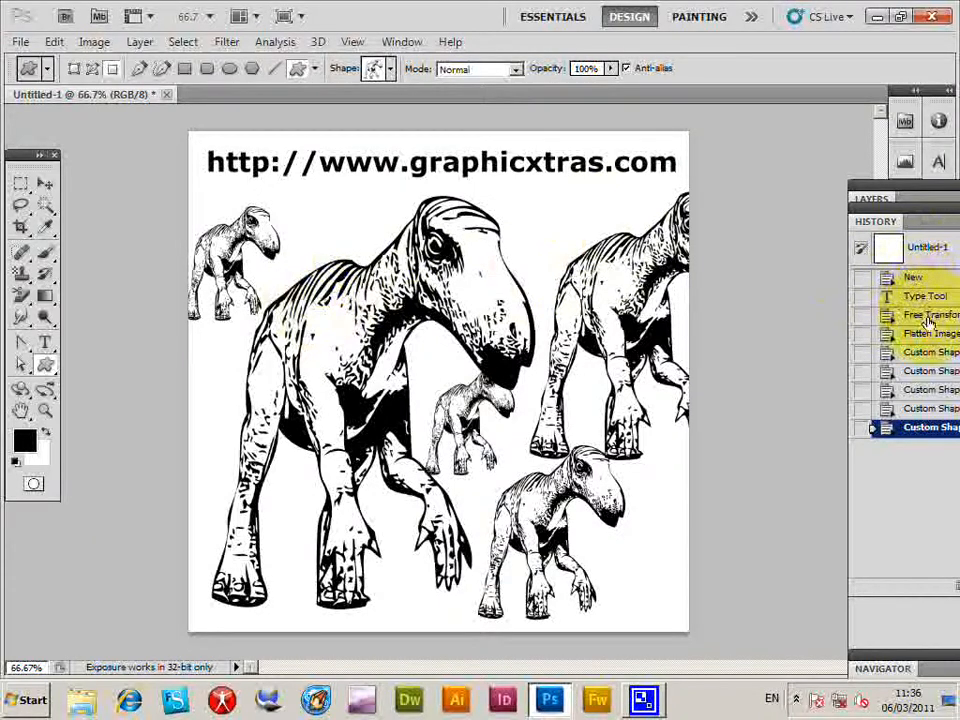
Revert the canvas to before the dinosaurs and set an orange foreground colour.
click(928, 332)
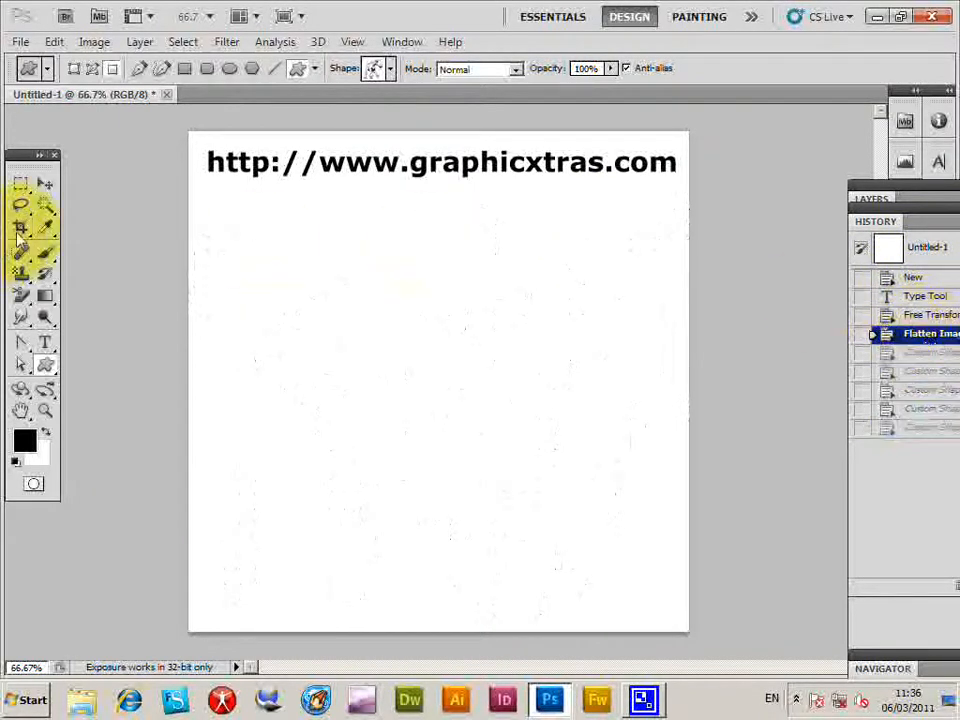
click(24, 440)
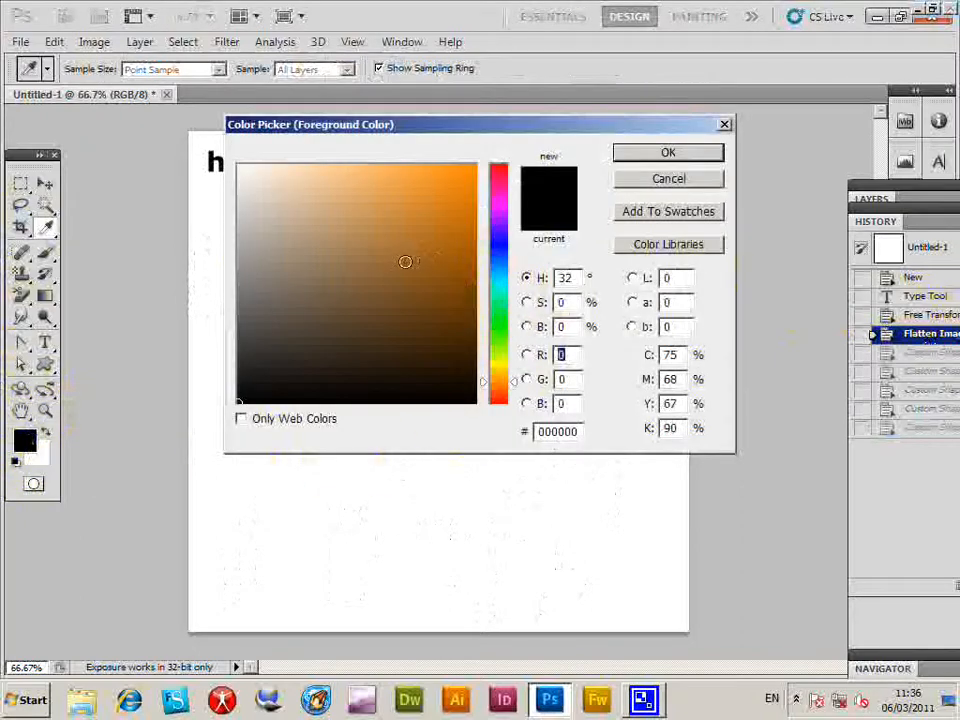
click(668, 152)
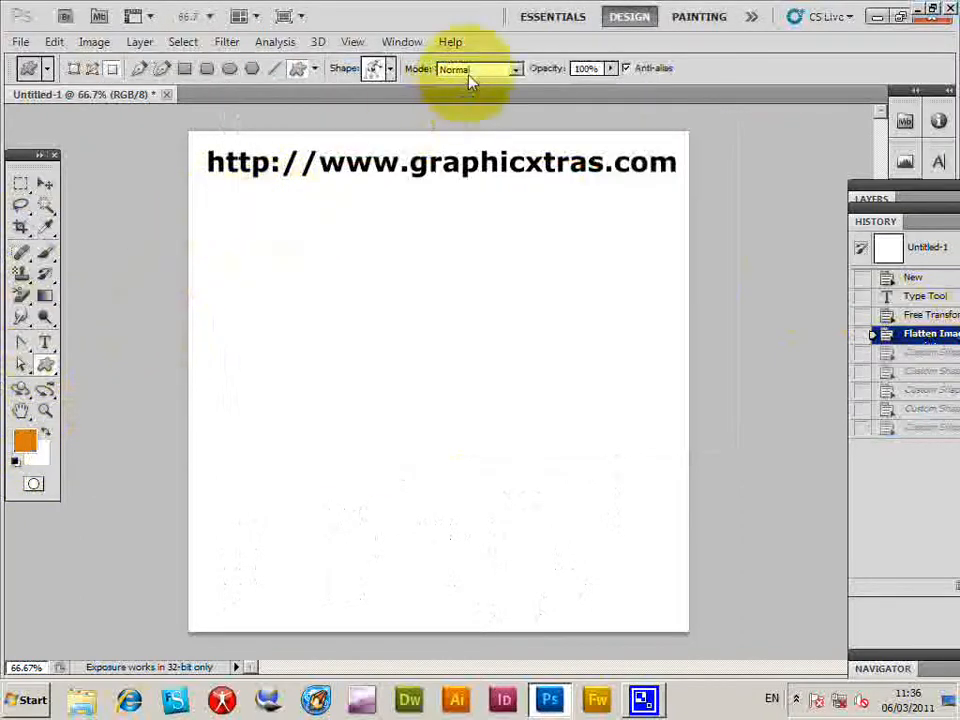
Pick an insect shape from the sampler and draw it on the canvas.
click(386, 68)
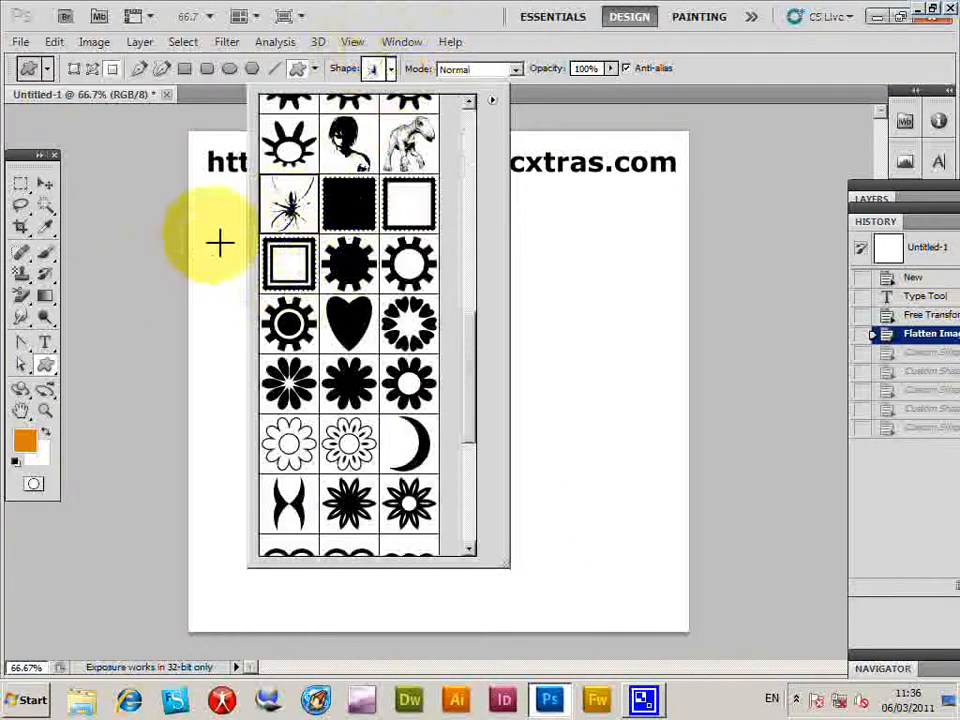
click(288, 204)
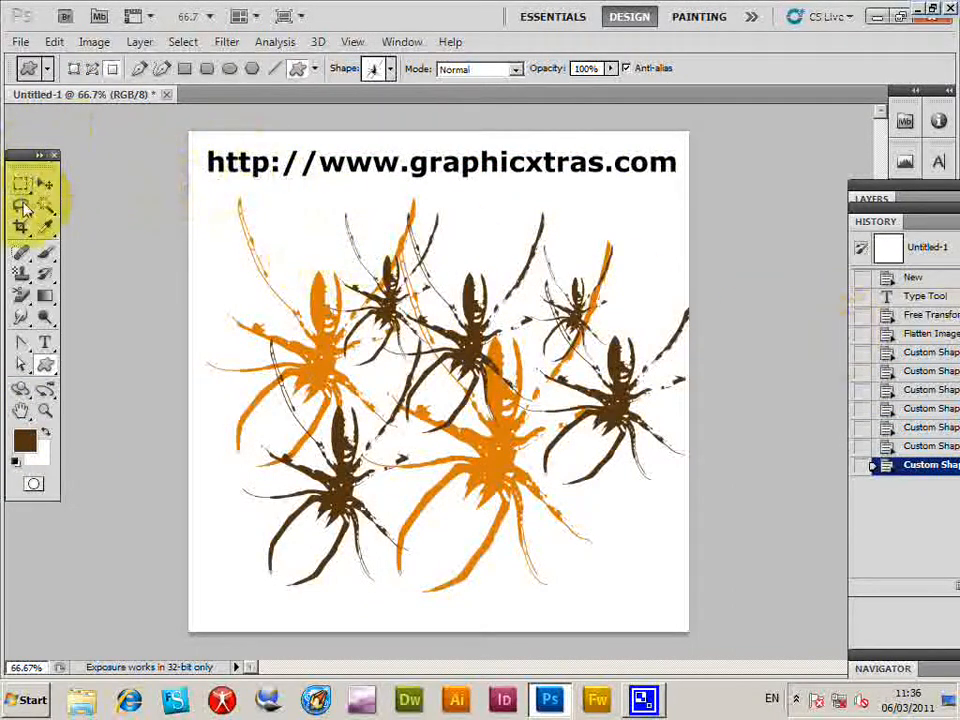
drag(290, 244, 456, 464)
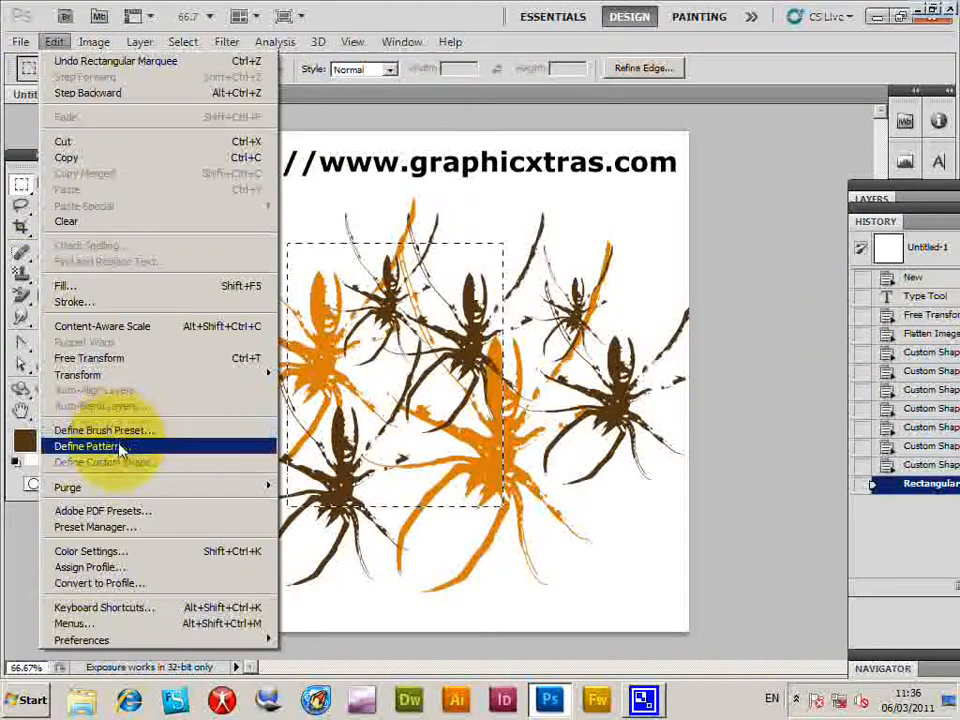
mouse_move(576, 210)
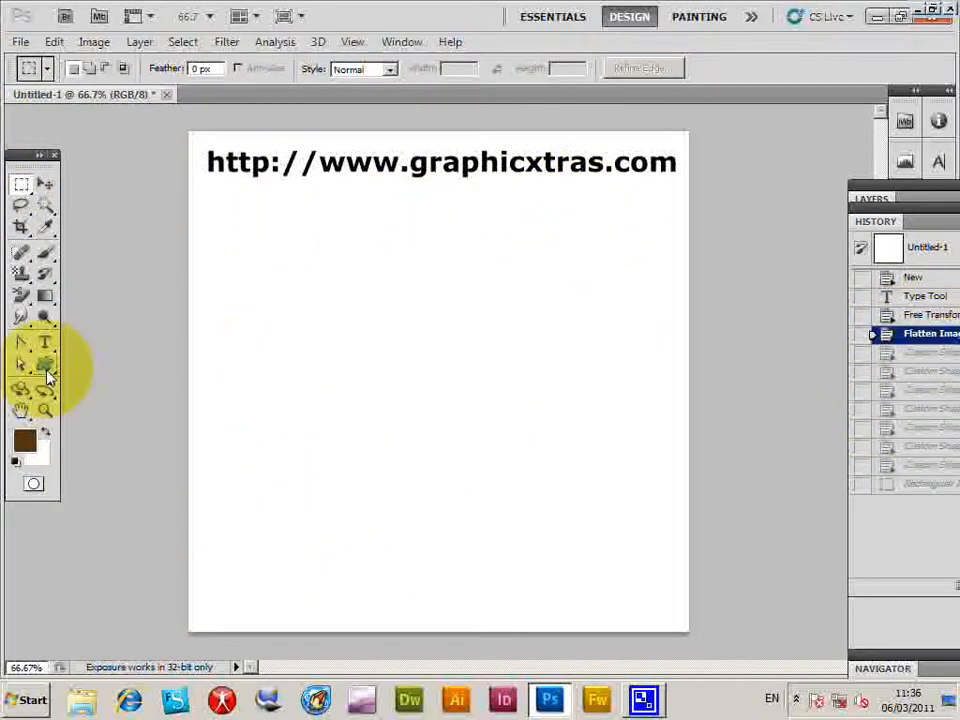
click(44, 364)
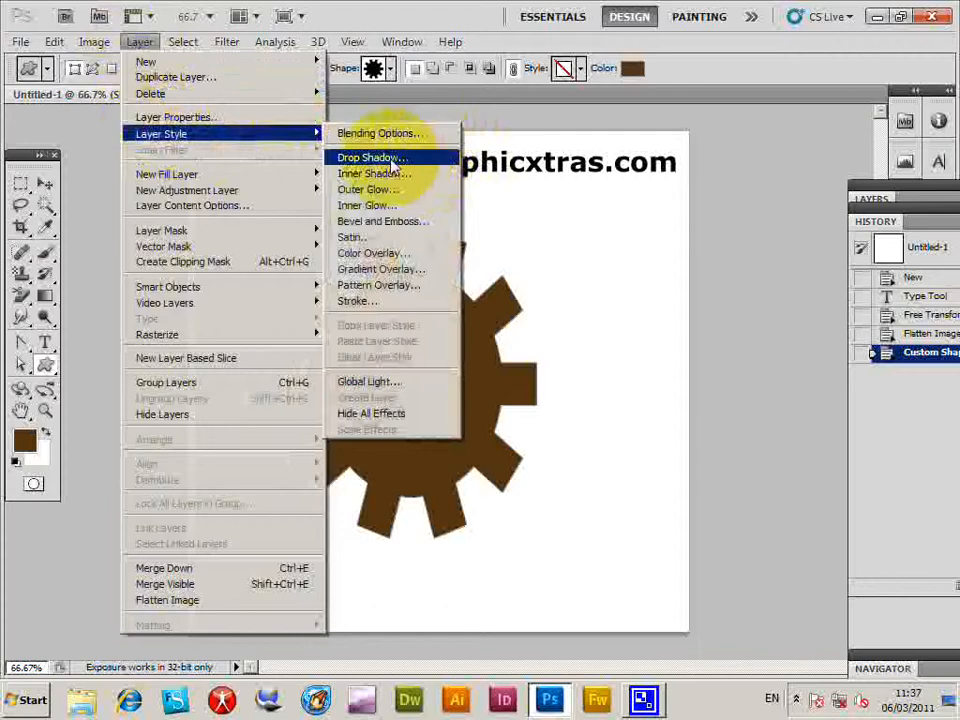
click(370, 156)
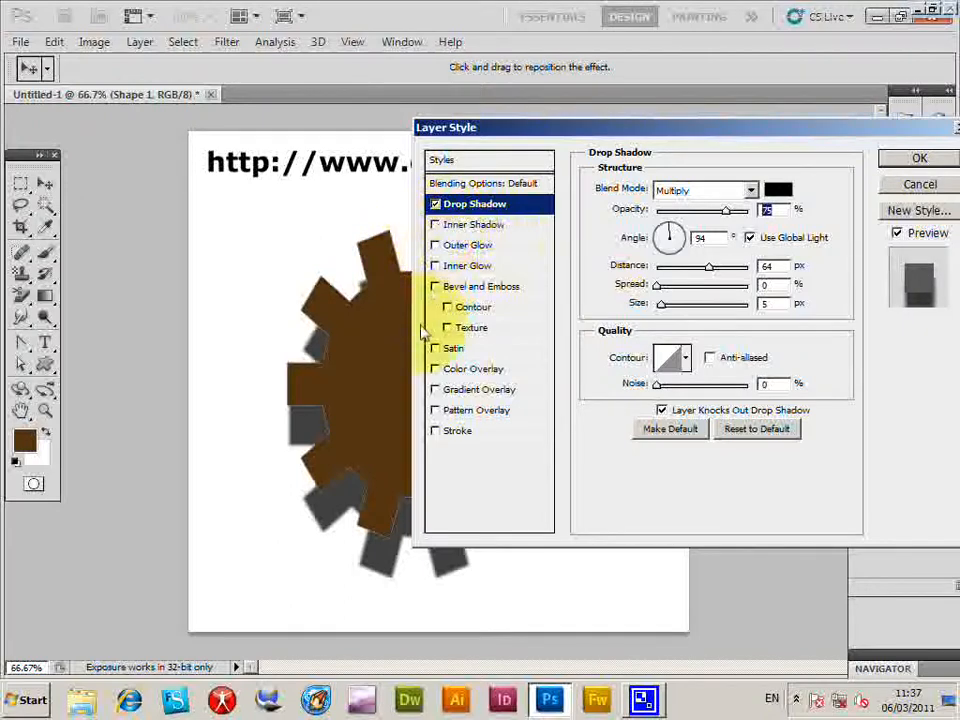
click(436, 286)
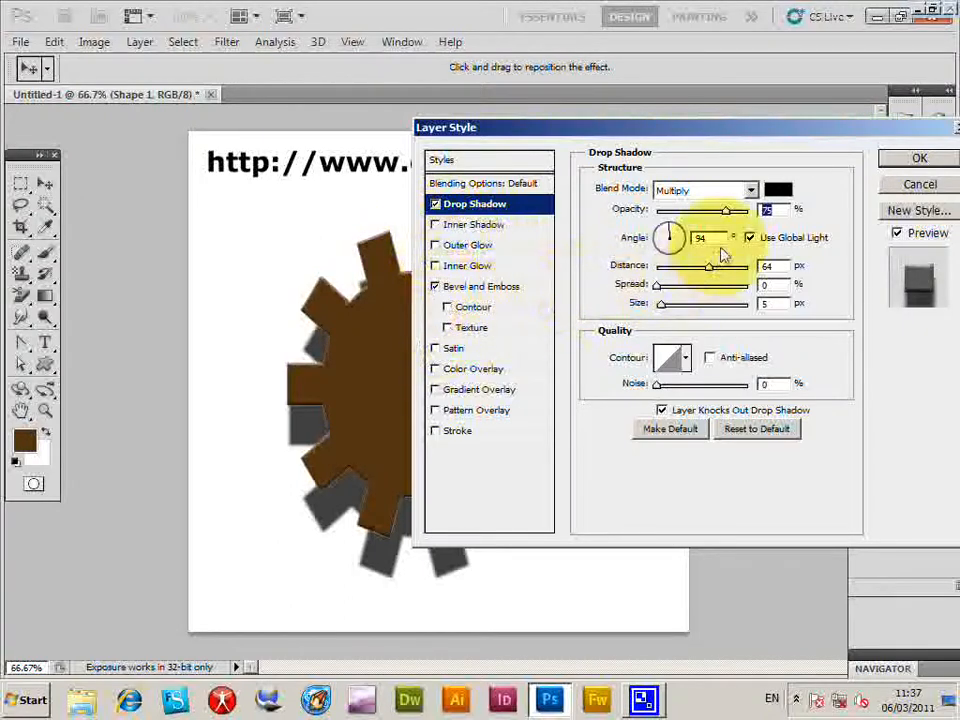
click(482, 286)
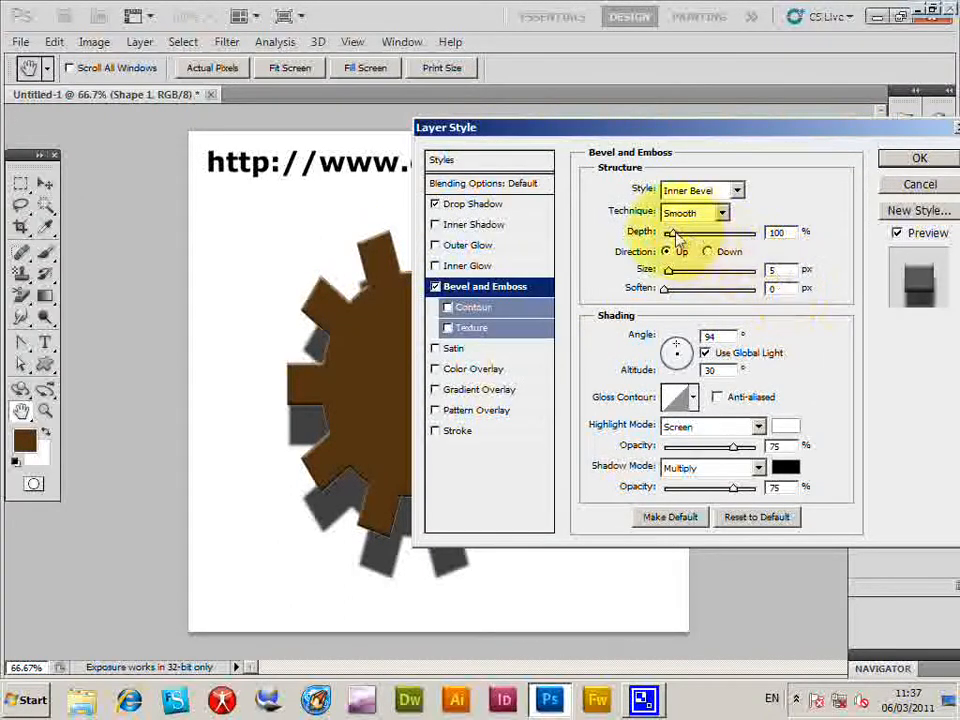
drag(676, 232, 700, 232)
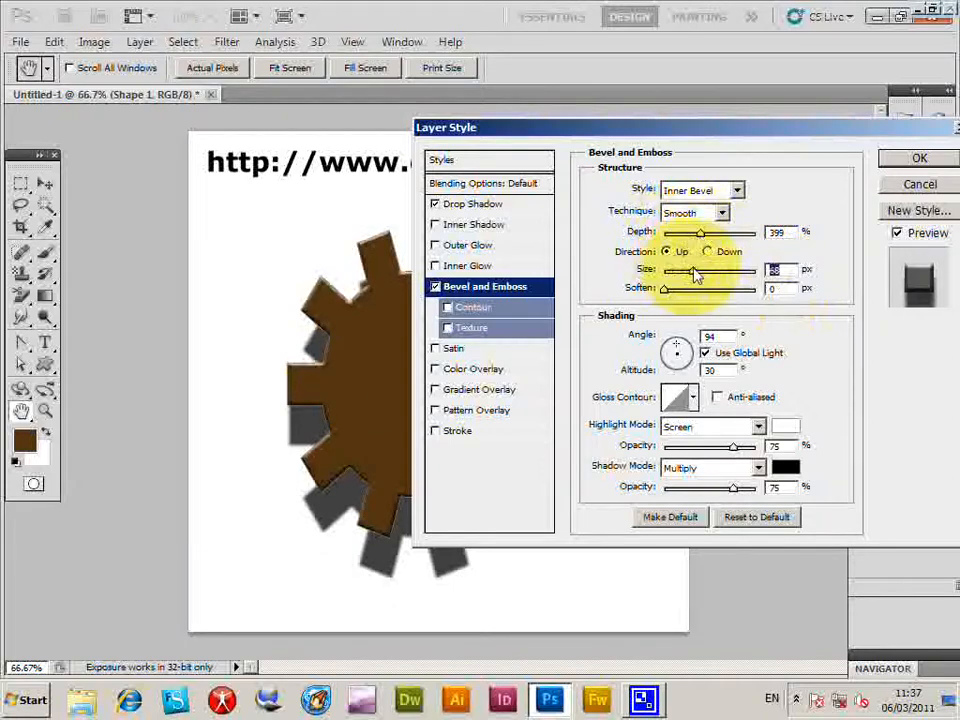
click(920, 158)
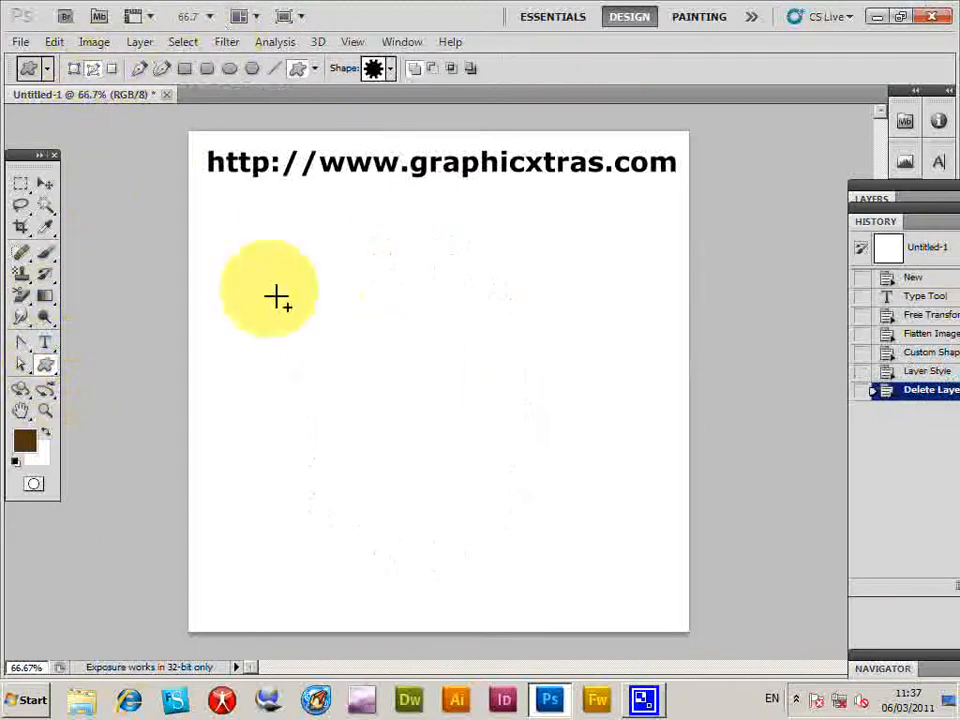
Draw a gear path, drag its upper-left anchor points out of shape, then step back in History.
drag(276, 296, 564, 400)
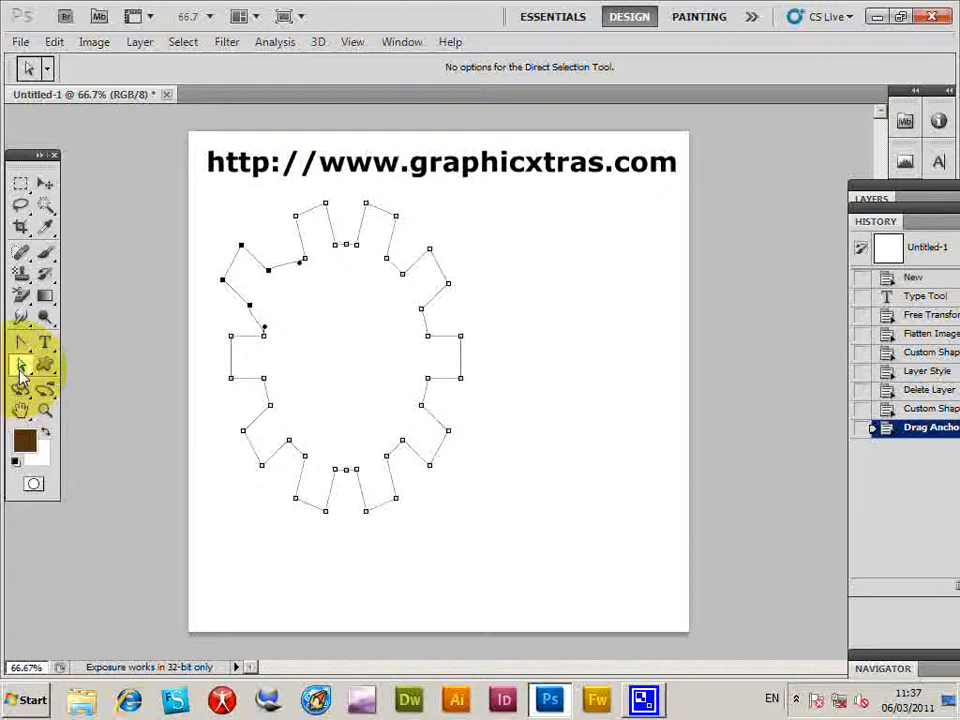
mouse_move(24, 370)
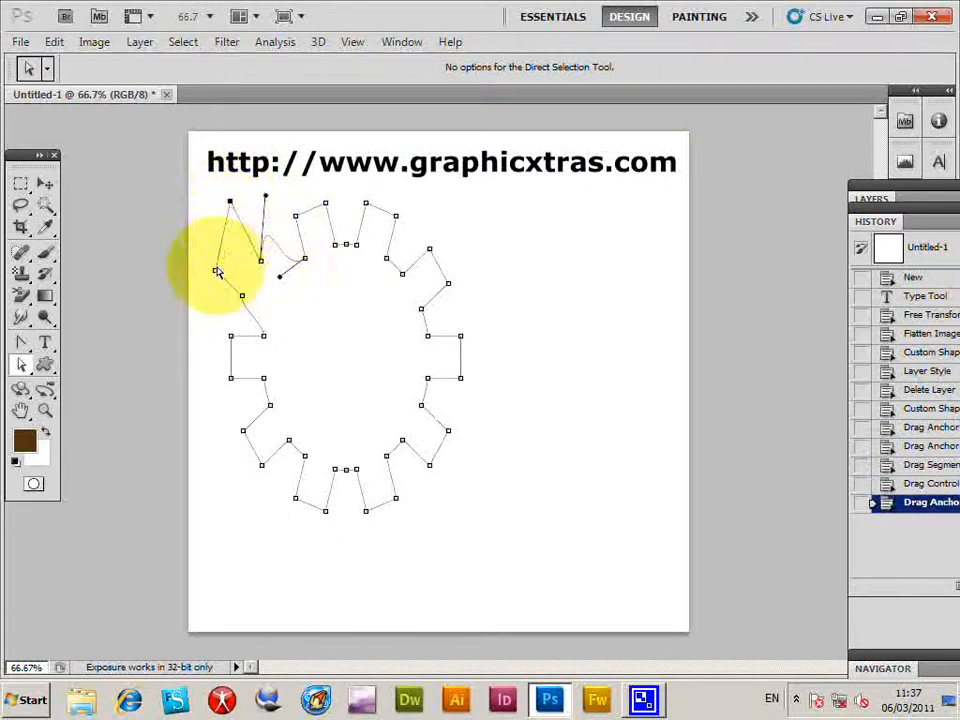
drag(216, 272, 268, 340)
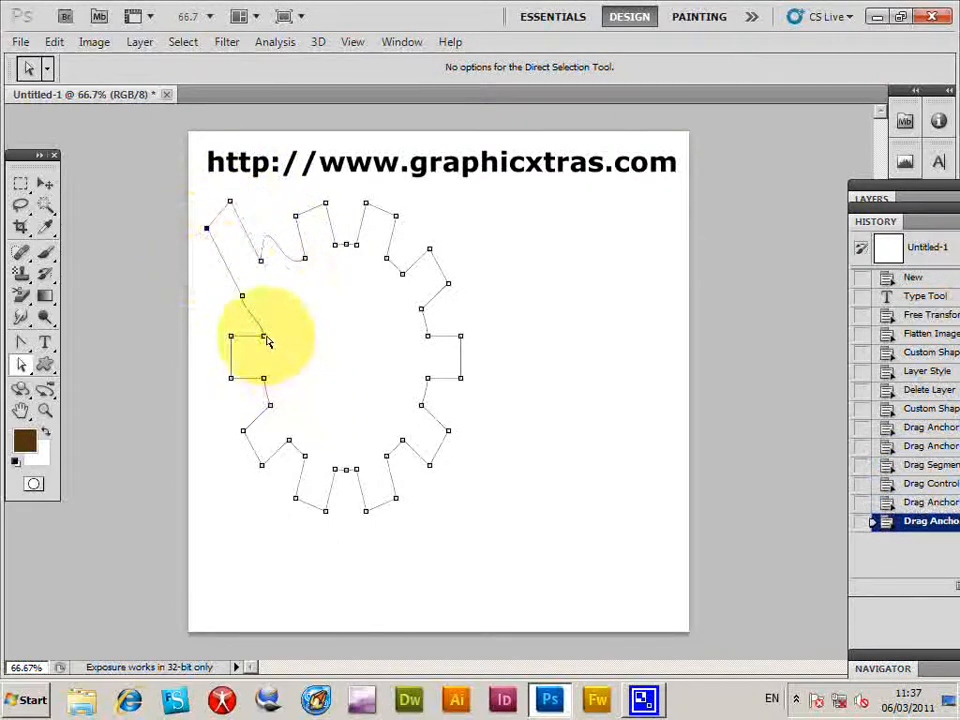
drag(264, 340, 390, 222)
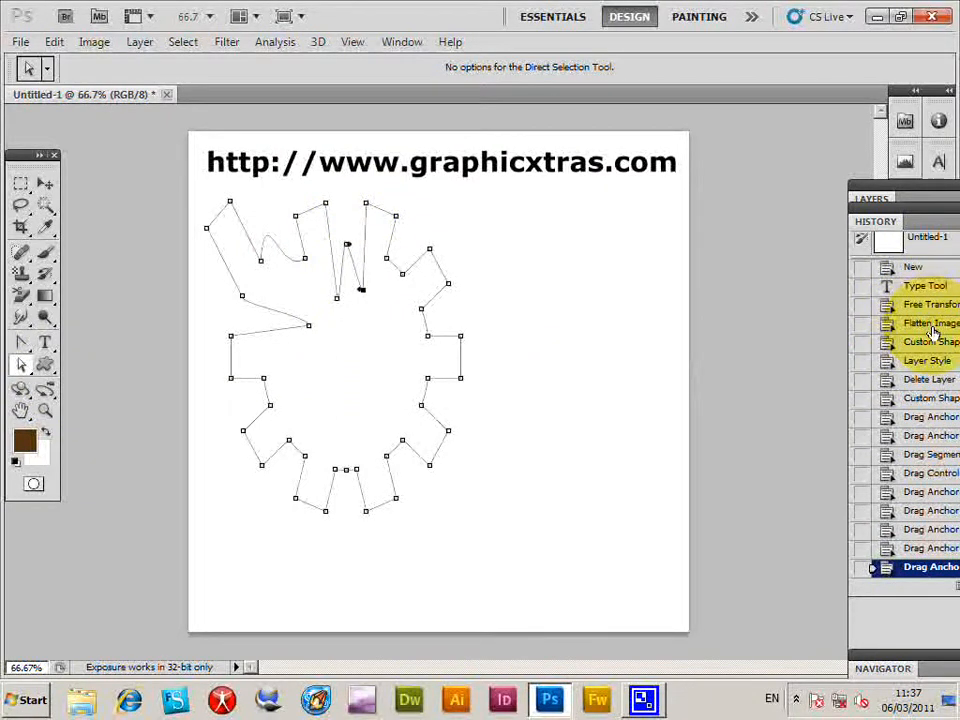
click(924, 322)
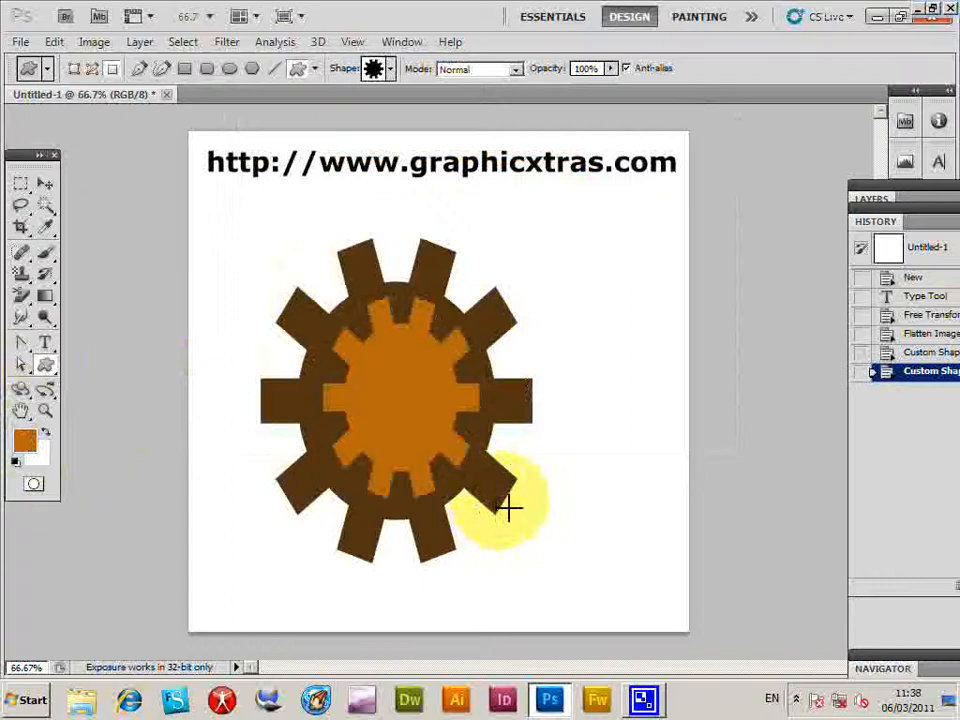
Return to the Flatten Image history state, removing the brown and orange gear.
click(924, 332)
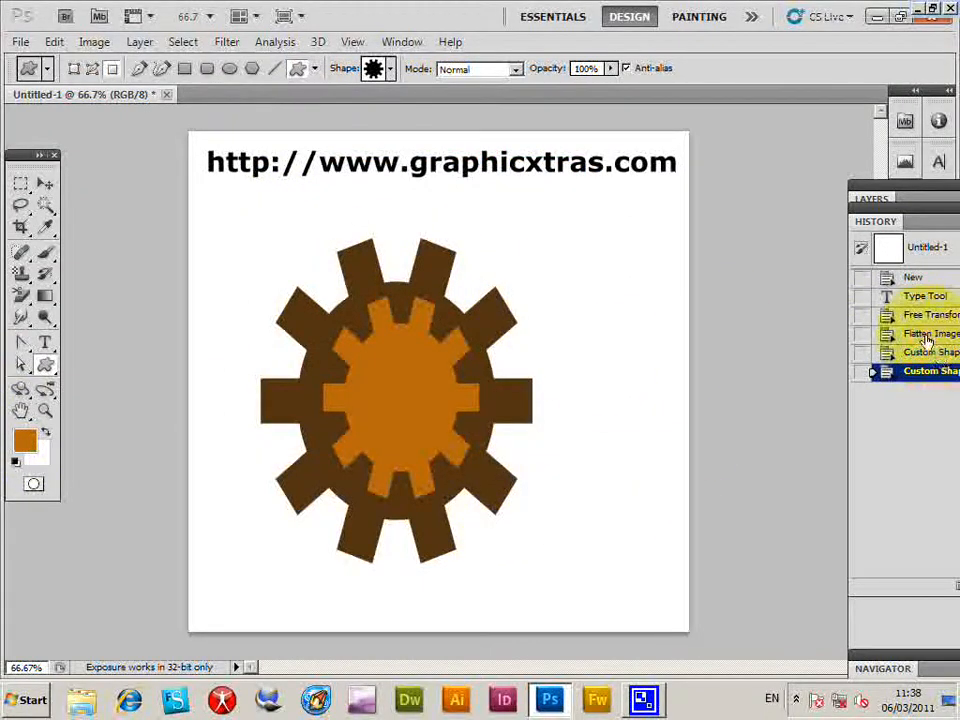
click(924, 332)
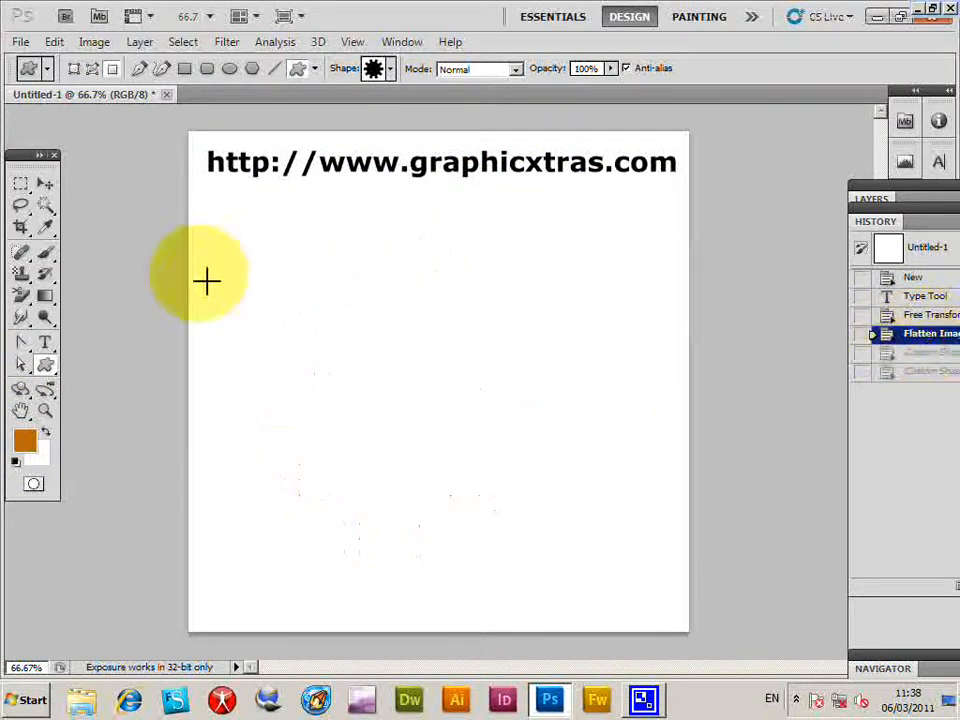
Restore the bevelled orange gear and warp its path into an Arc via Edit > Transform Path.
click(76, 68)
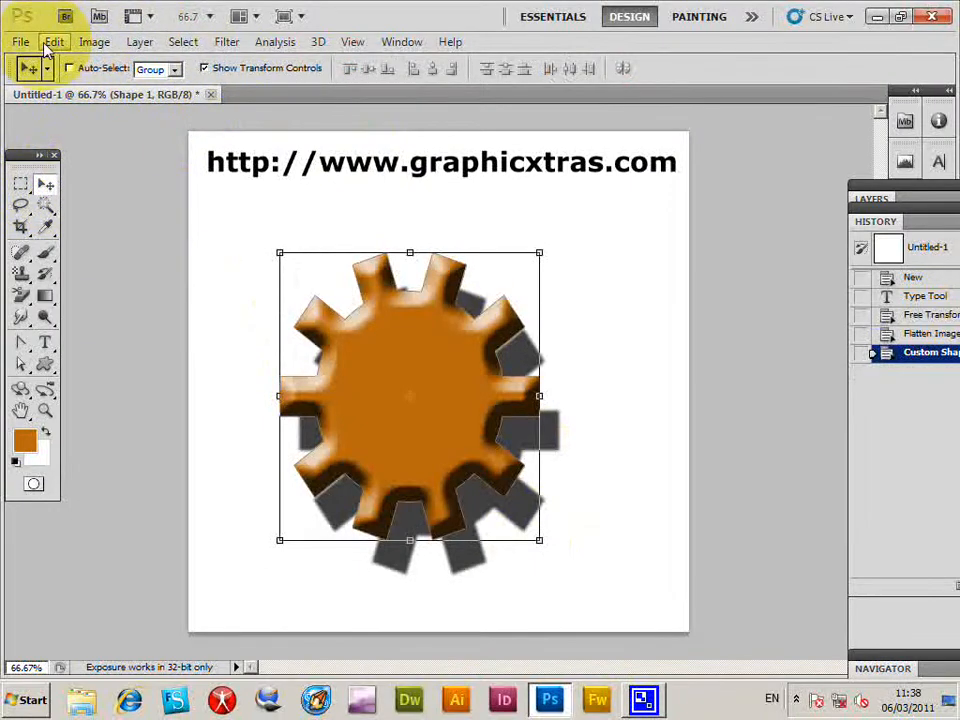
click(54, 40)
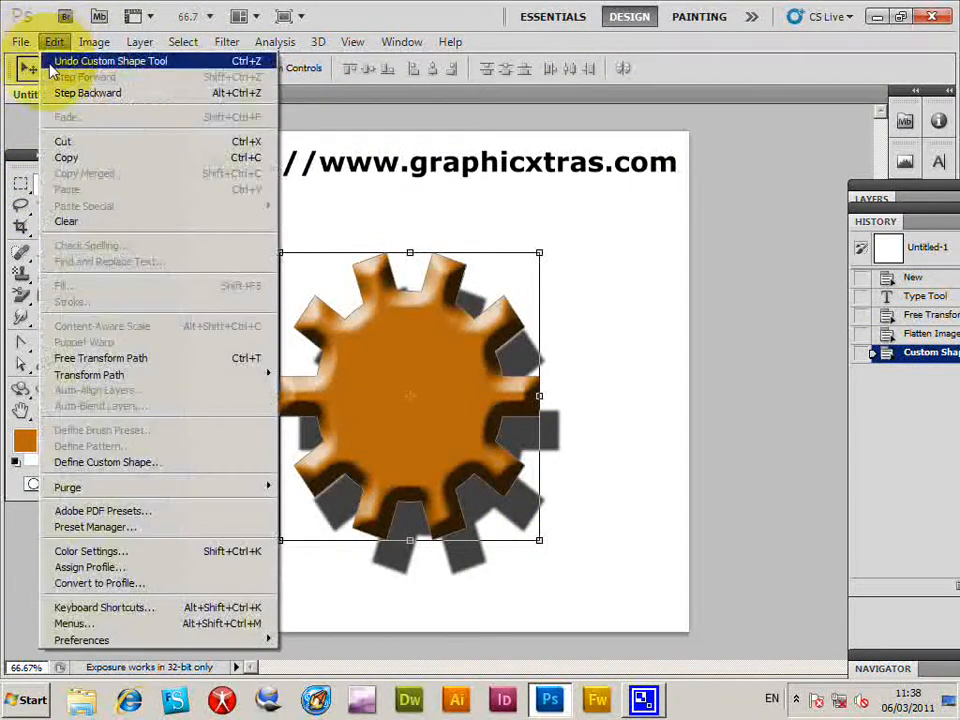
mouse_move(88, 374)
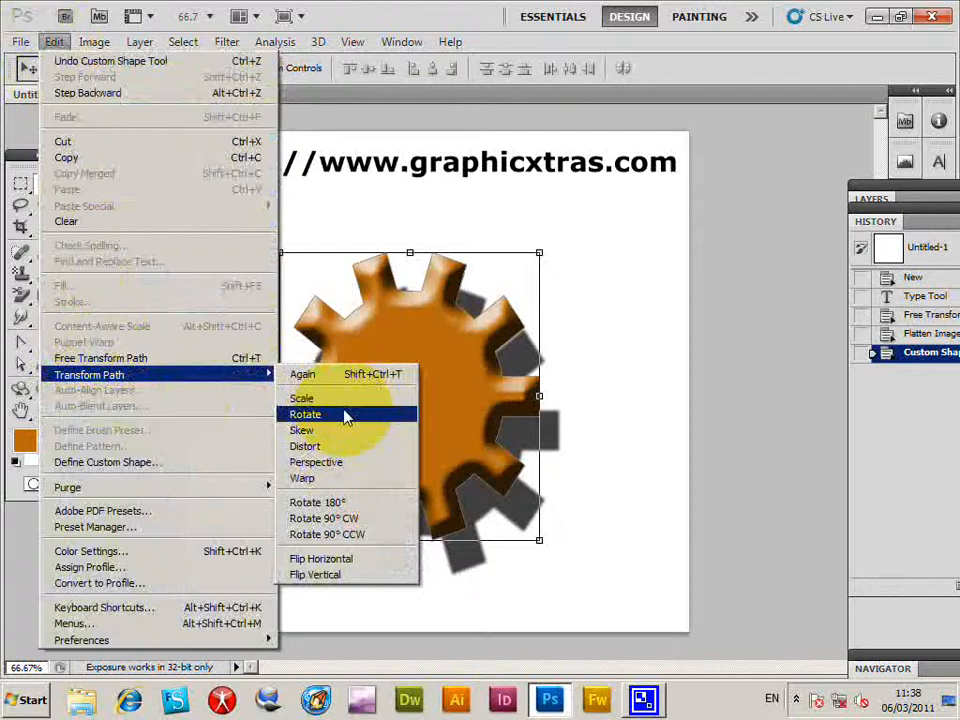
click(302, 476)
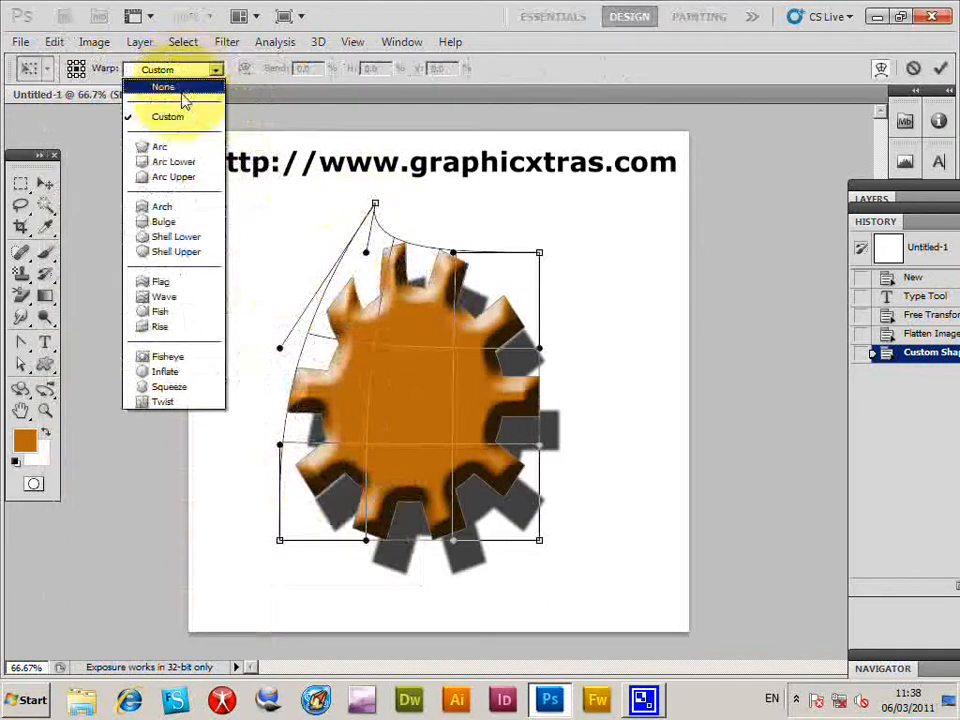
click(160, 146)
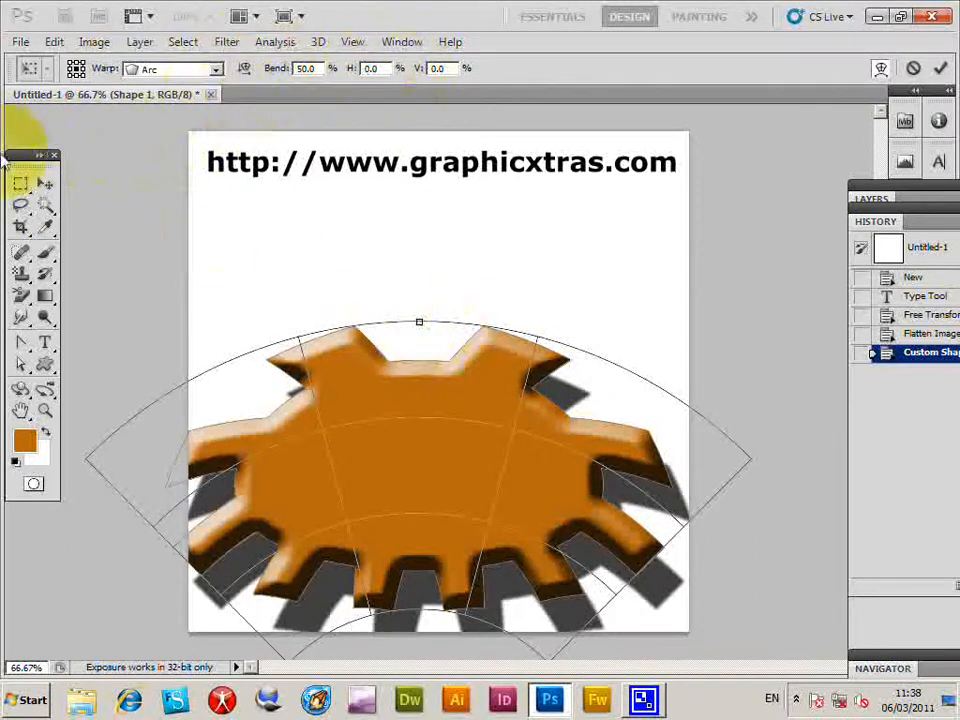
click(938, 68)
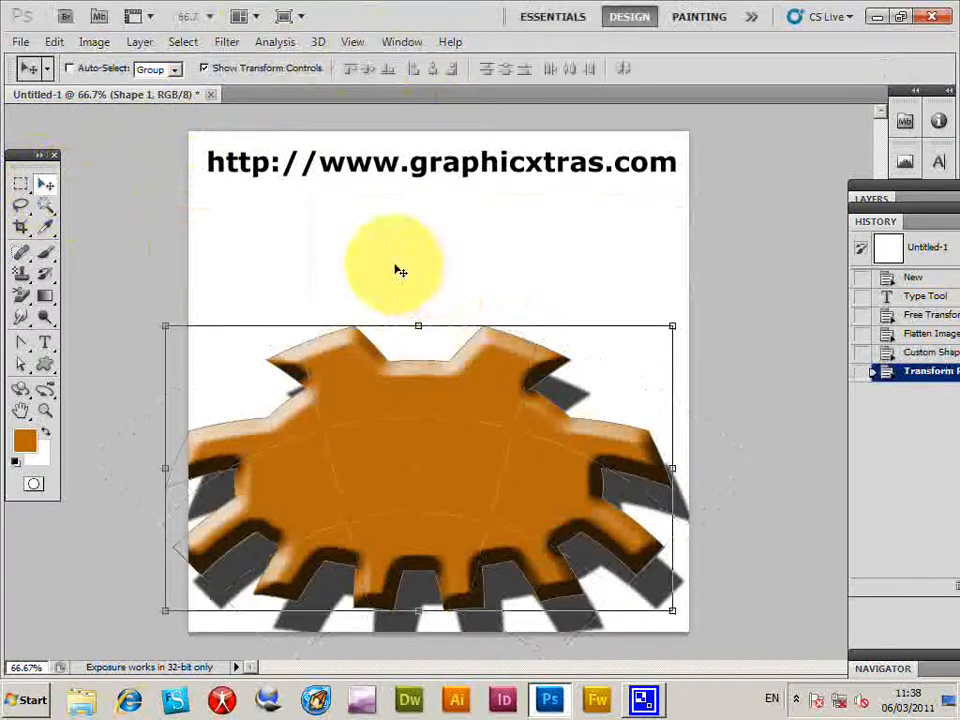